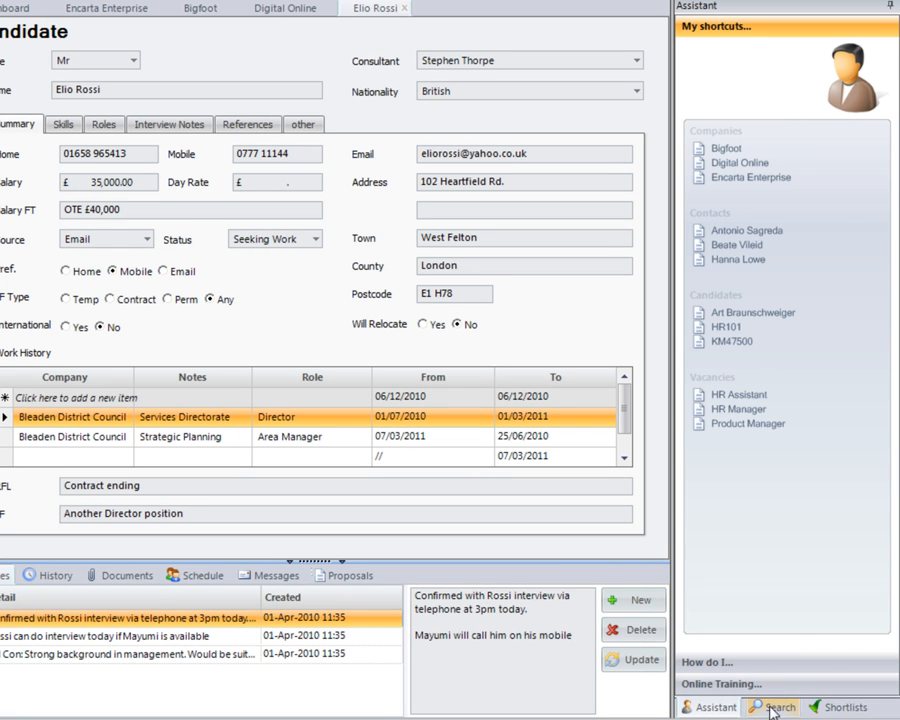
pyautogui.click(772, 708)
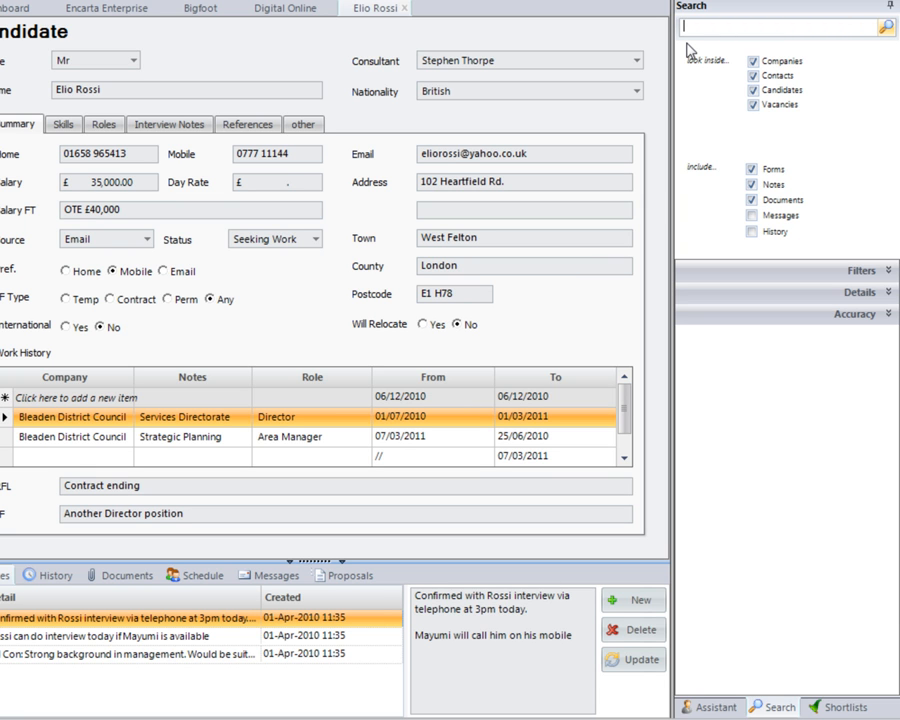
# Enter 'project manager' as the search phrase with companies, contacts, candidates and vacancies ticked.
pyautogui.write('pl')
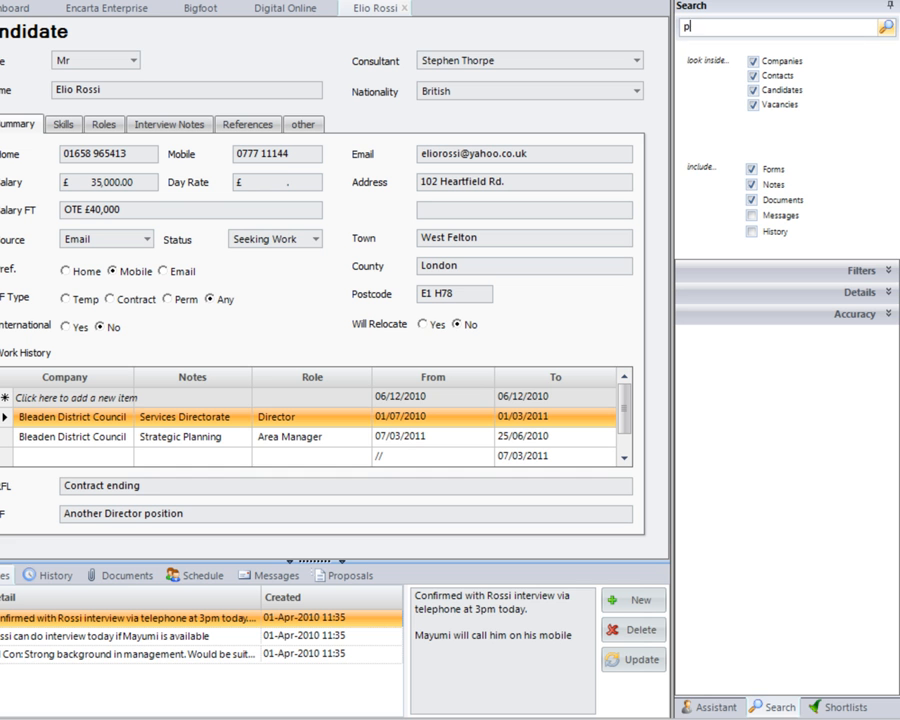
pyautogui.write('roject manager')
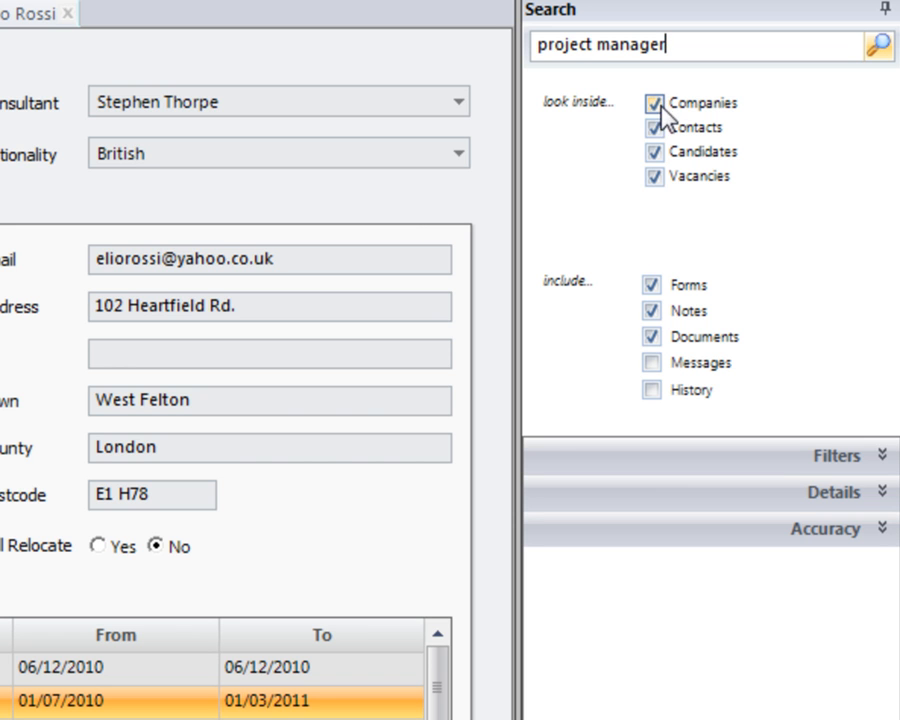
pyautogui.moveTo(664, 120)
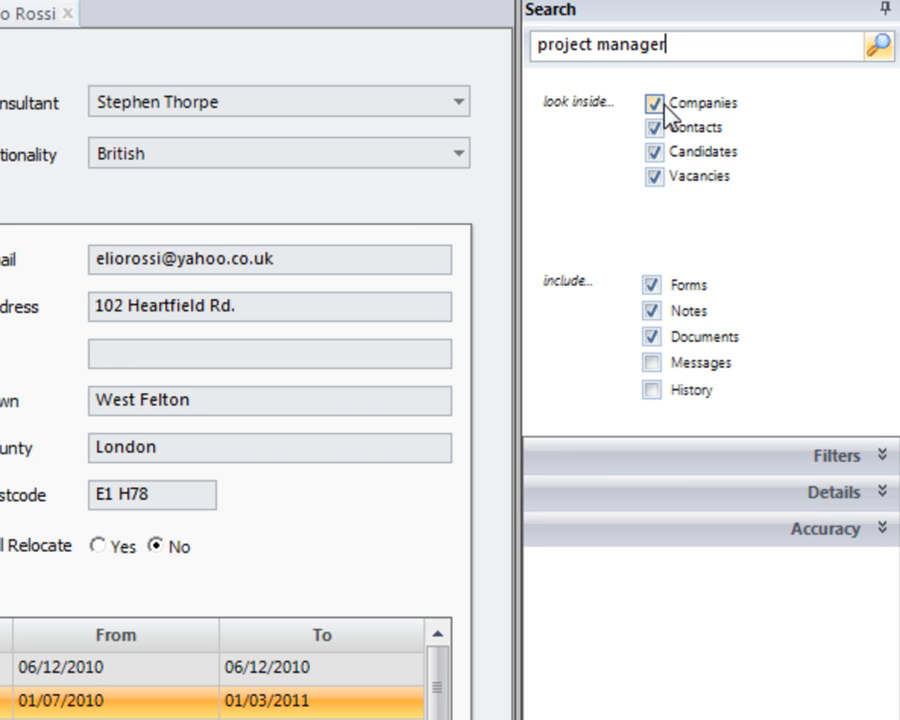
pyautogui.moveTo(684, 304)
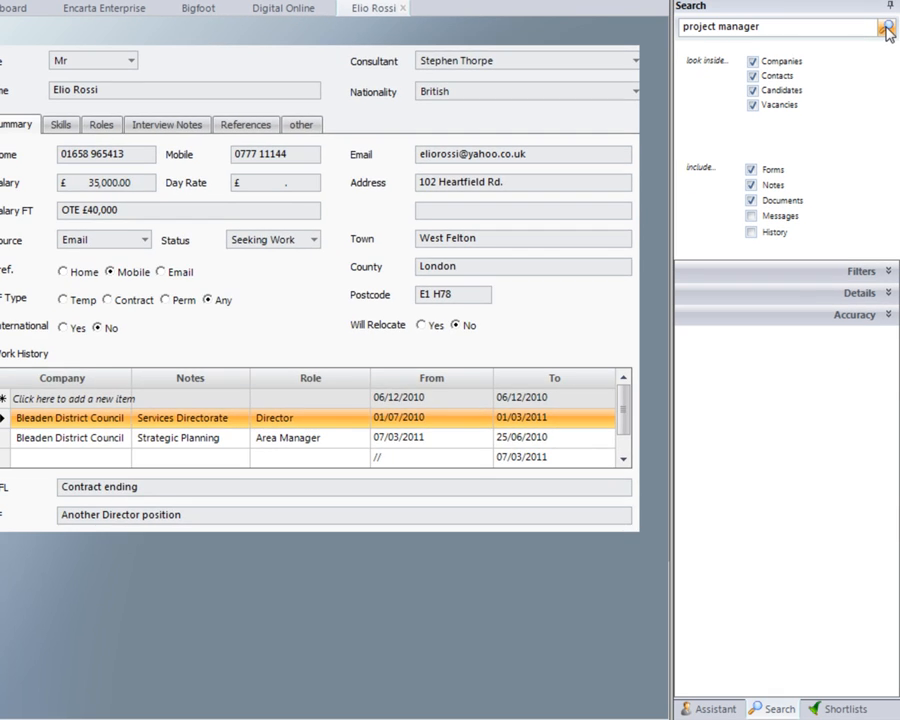
# Run the project manager search, returning 48 matches with highlighted hits.
pyautogui.click(886, 26)
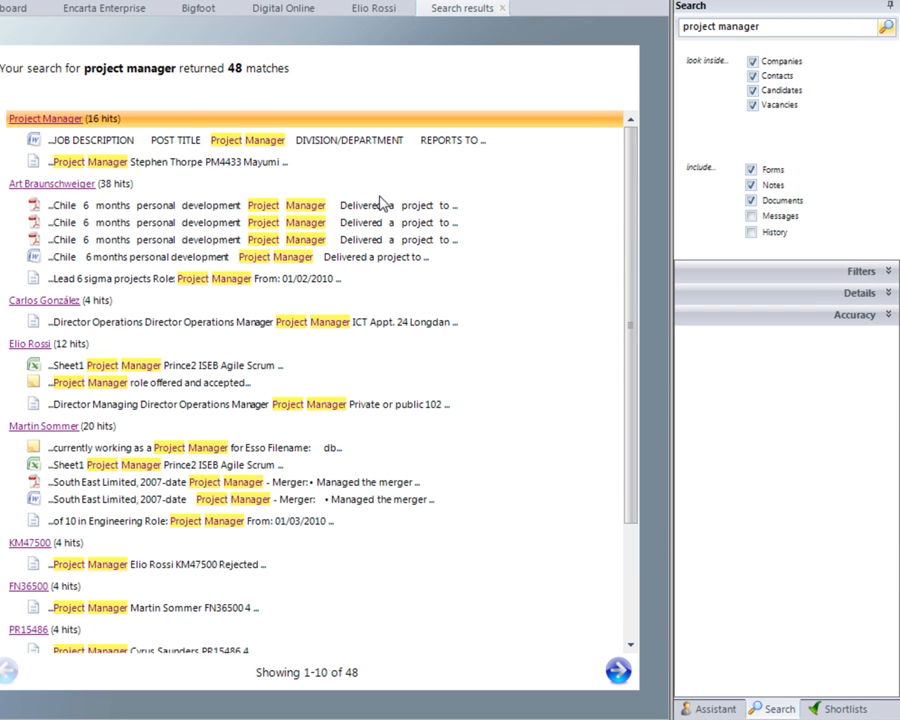
pyautogui.moveTo(440, 222)
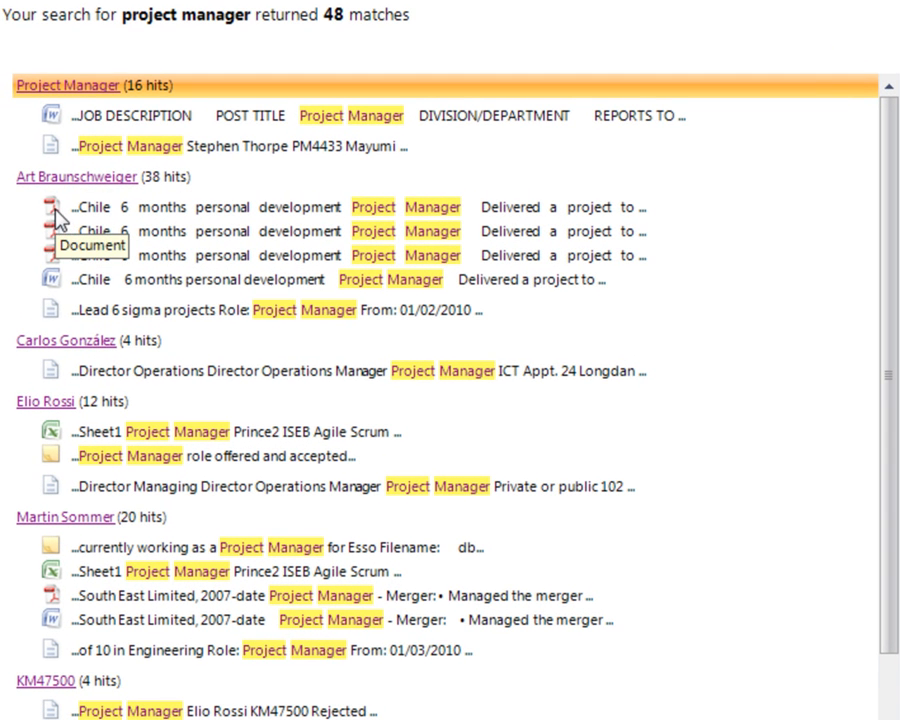
pyautogui.moveTo(60, 280)
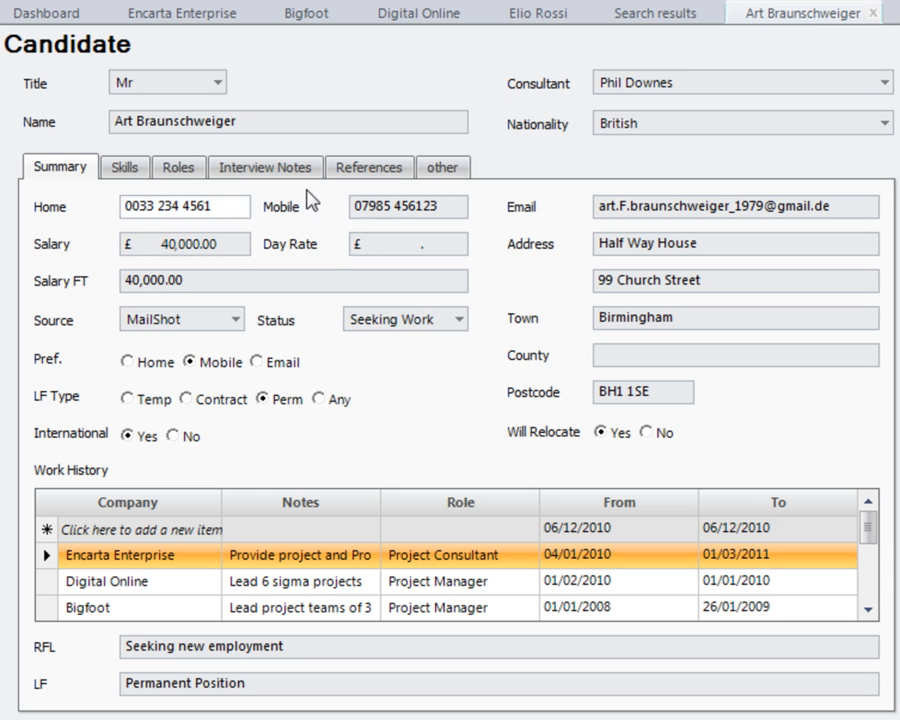
pyautogui.click(640, 12)
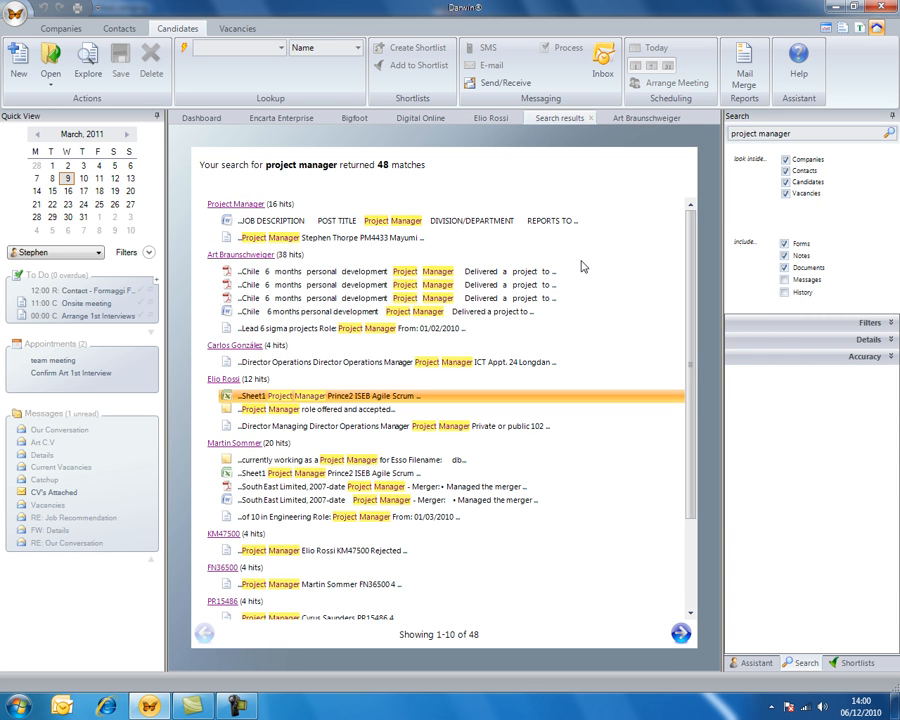
pyautogui.moveTo(702, 360)
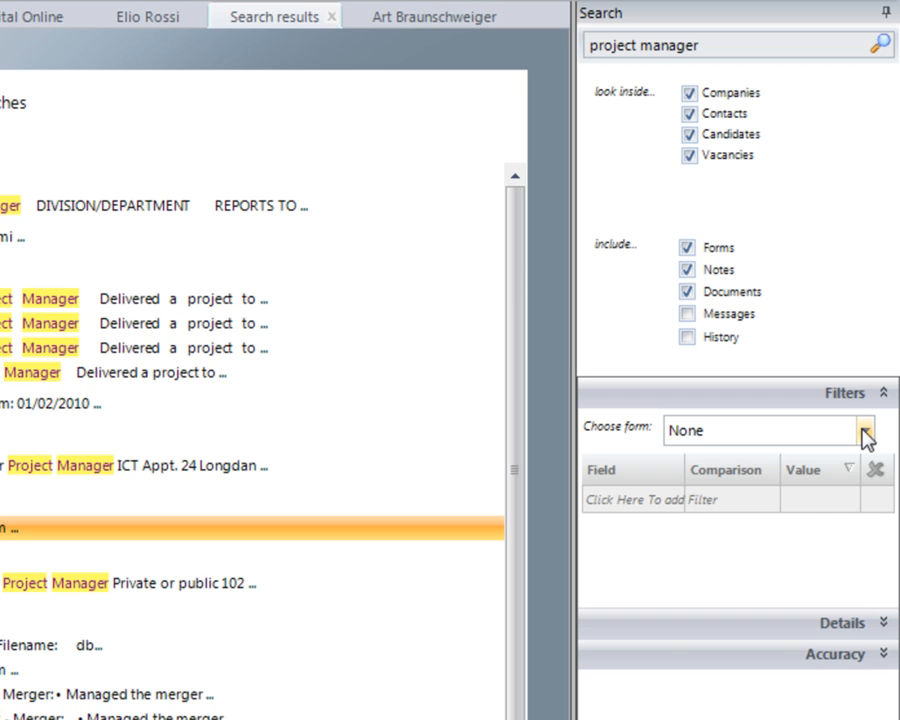
# Add a Candidate filter where Qualifications contains 'Princ', narrowing the results to 4 matches.
pyautogui.click(868, 430)
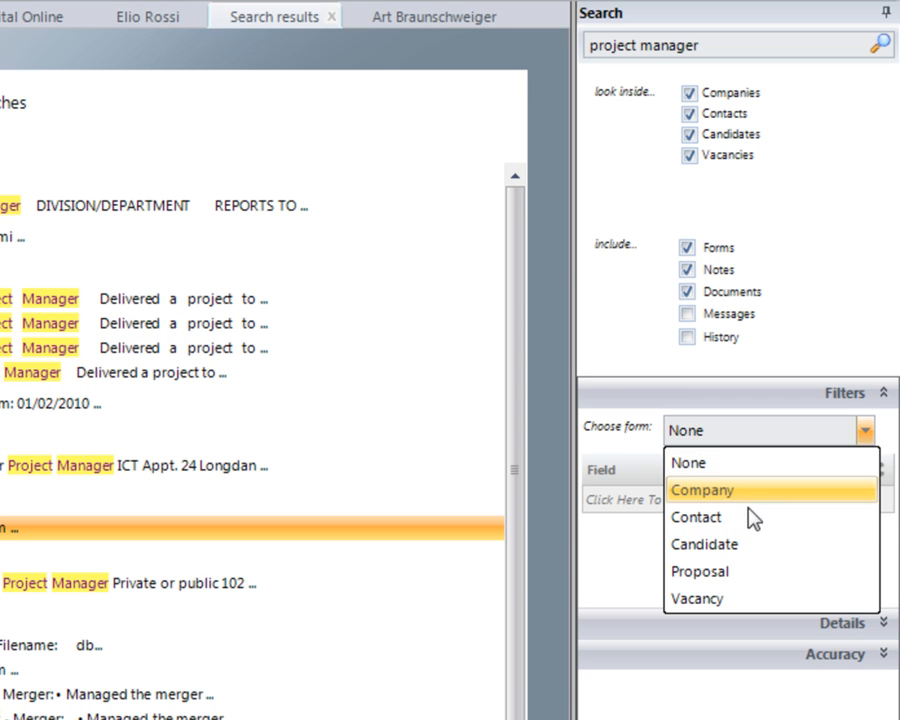
pyautogui.click(704, 544)
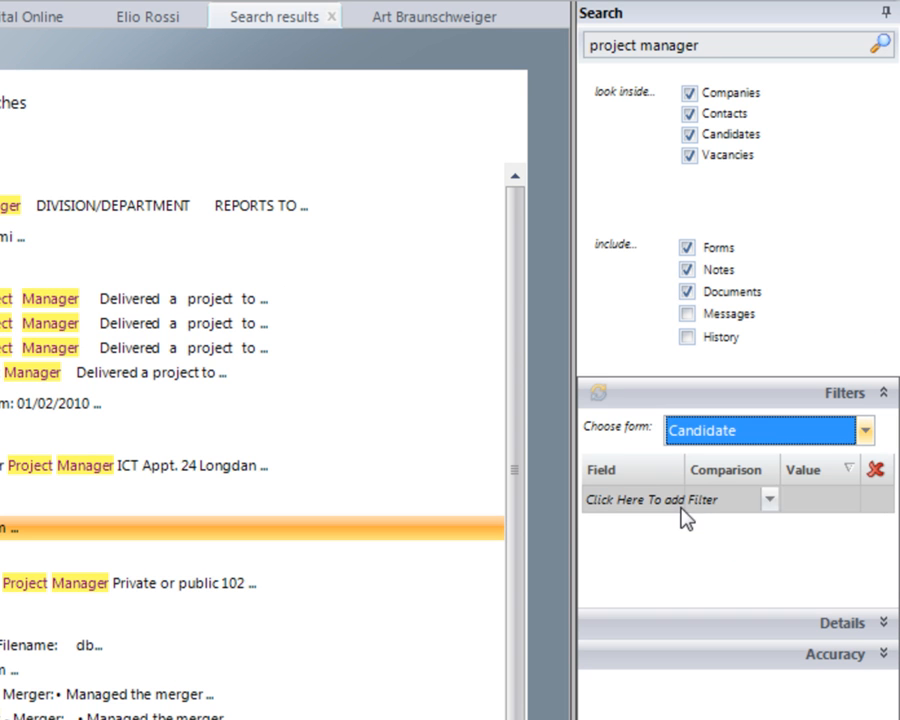
pyautogui.click(672, 500)
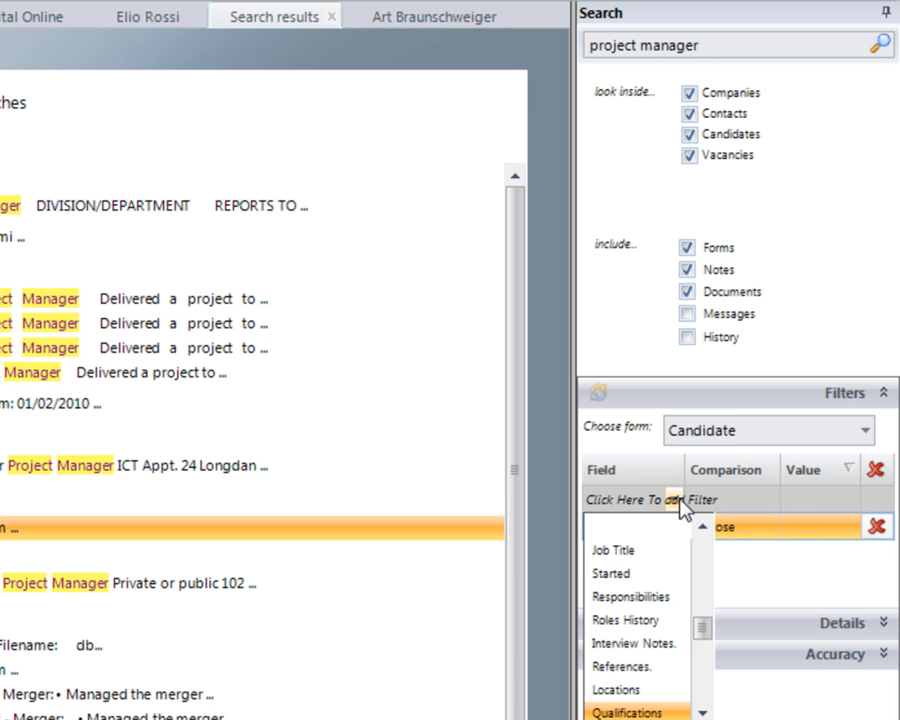
pyautogui.click(638, 716)
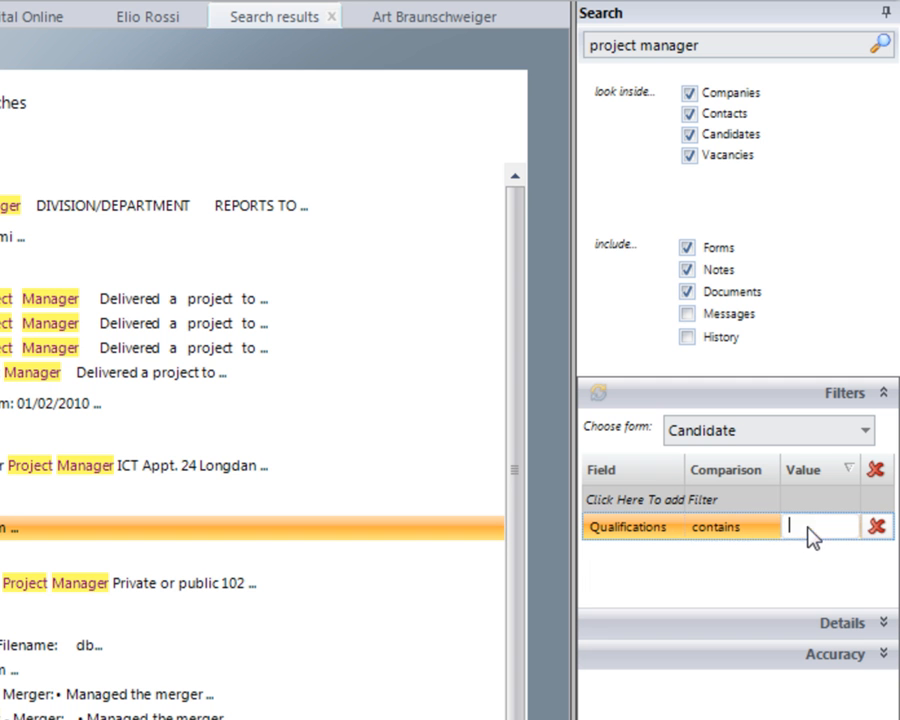
pyautogui.write('Princ')
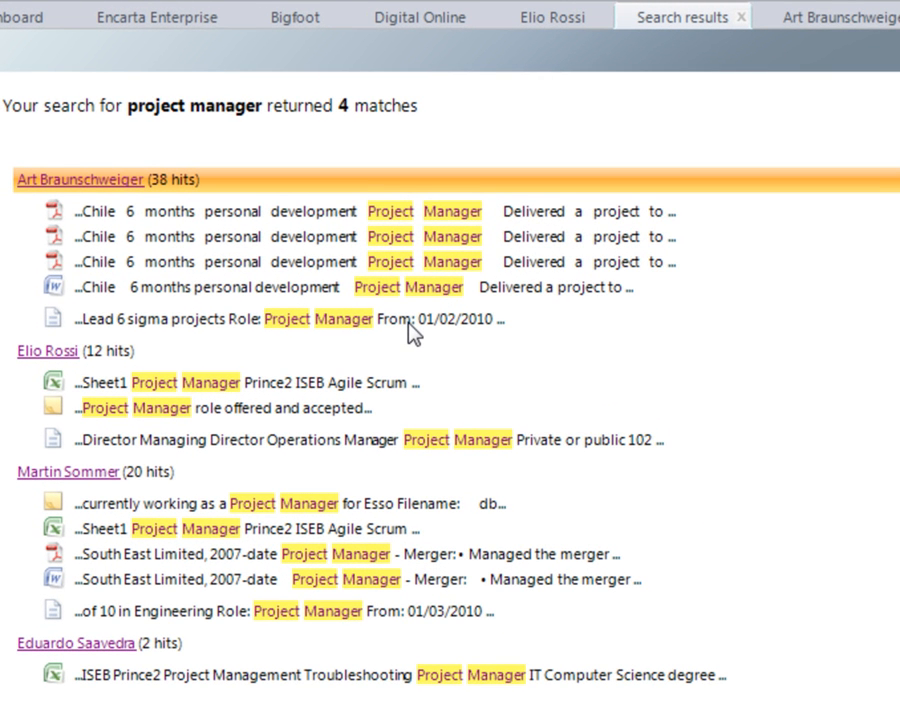
pyautogui.moveTo(460, 262)
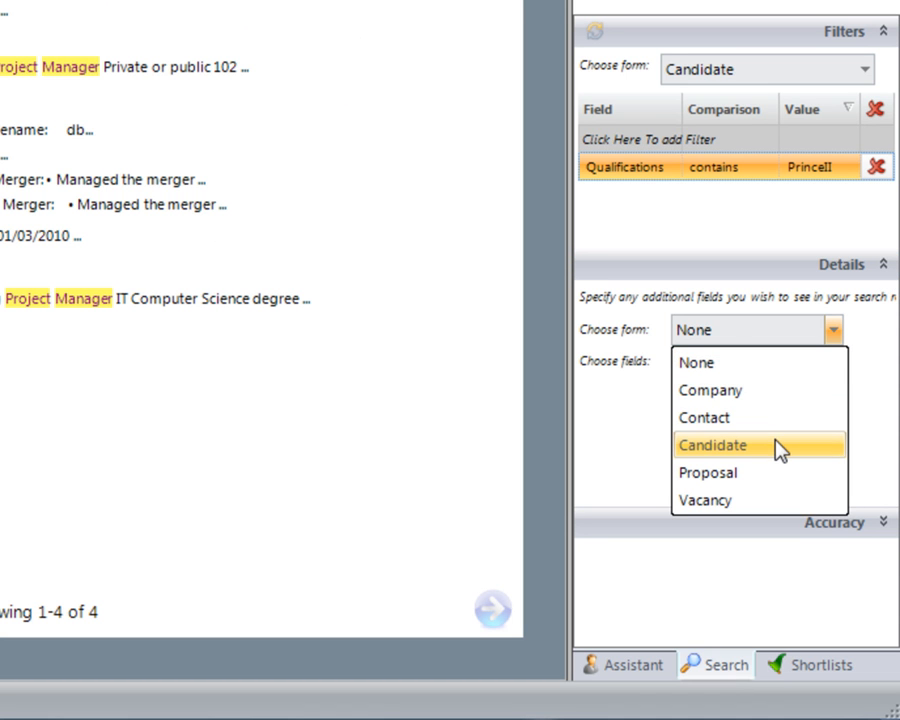
# Show Candidate details in the results, including each match's mobile number.
pyautogui.click(712, 444)
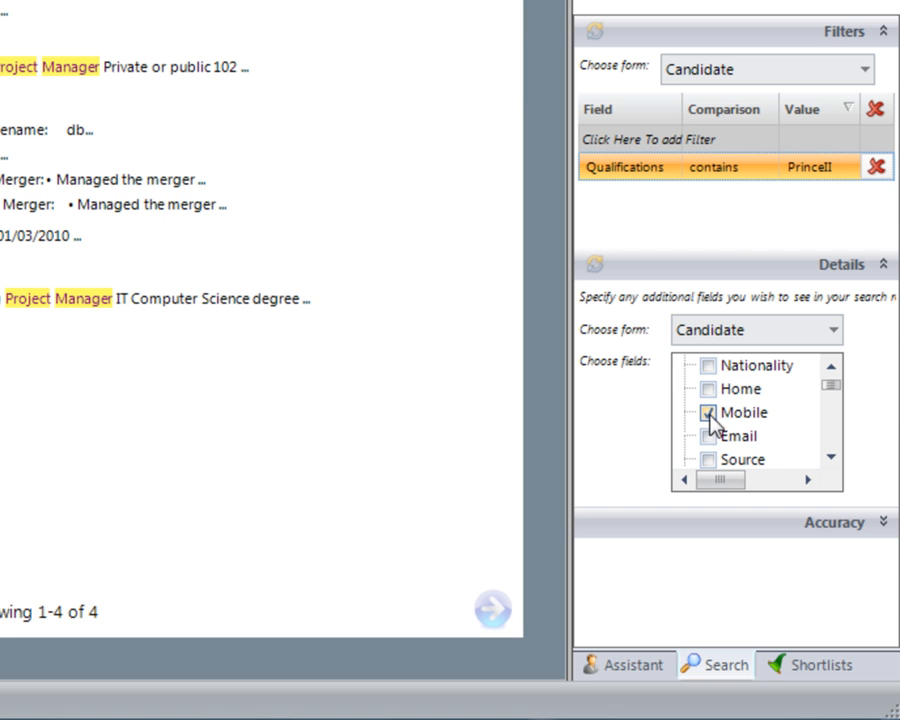
pyautogui.click(828, 452)
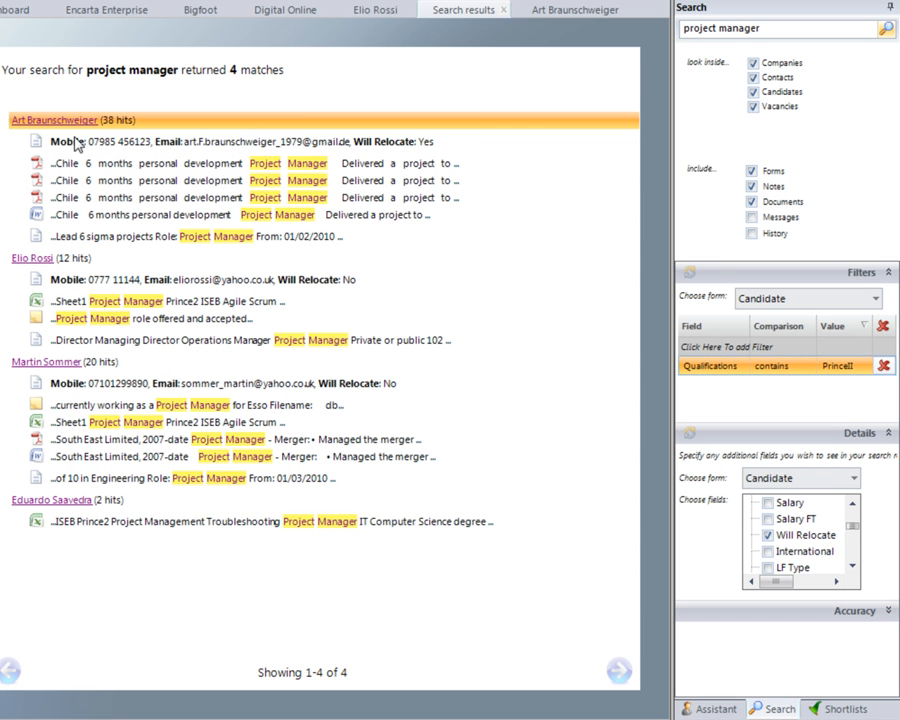
pyautogui.moveTo(364, 148)
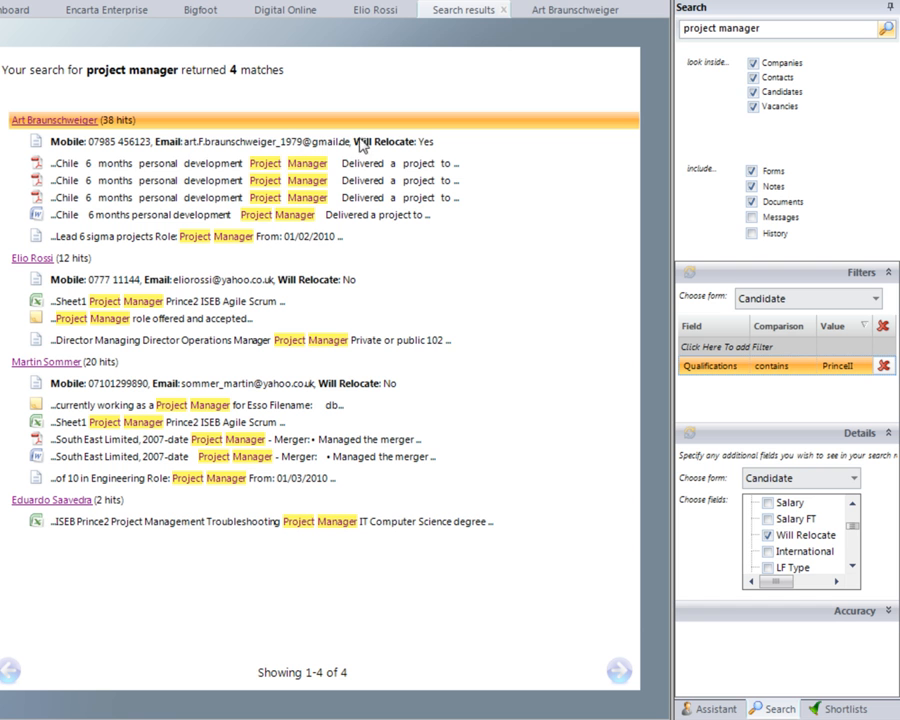
pyautogui.moveTo(92, 374)
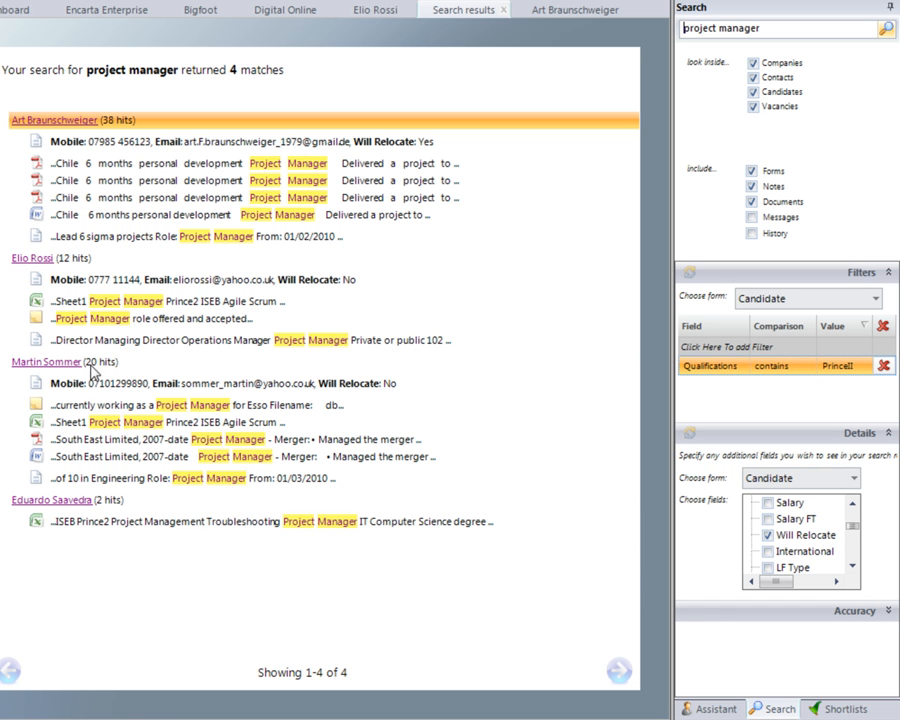
pyautogui.moveTo(296, 388)
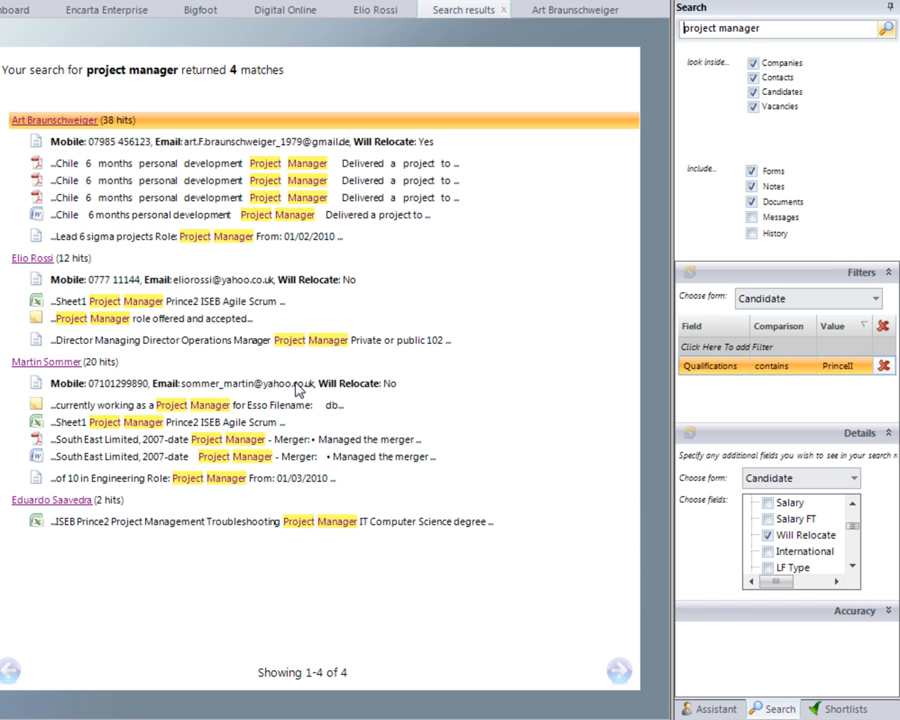